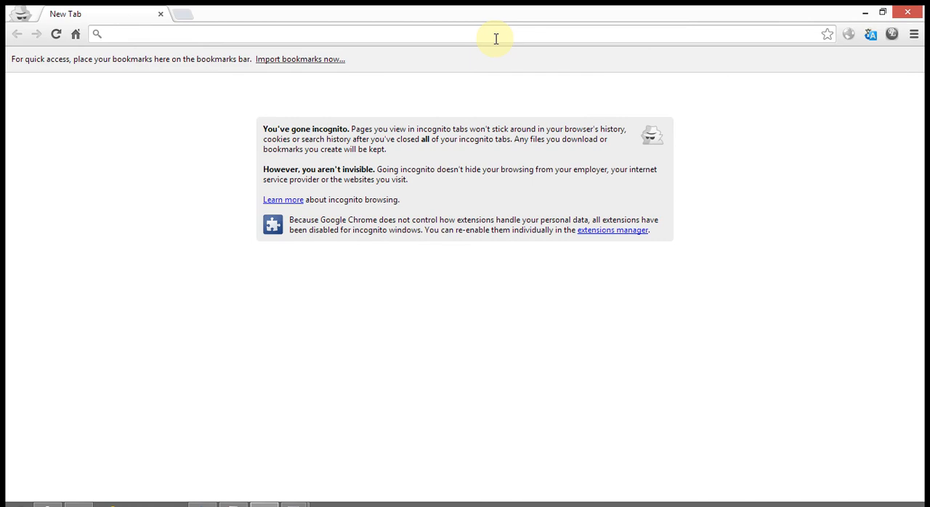
Step: Navigate to Gmail from the incognito address bar and reach the account sign-up page
type("gma")
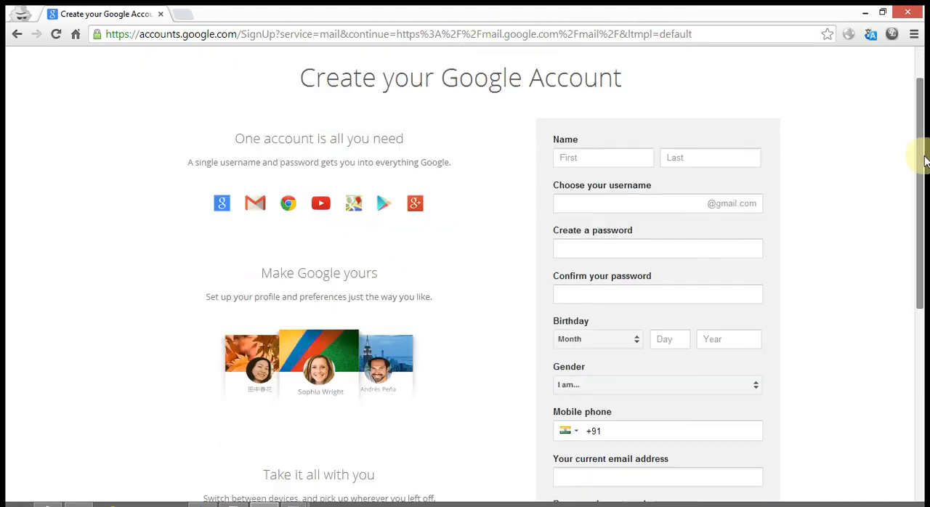
scroll("down", 3)
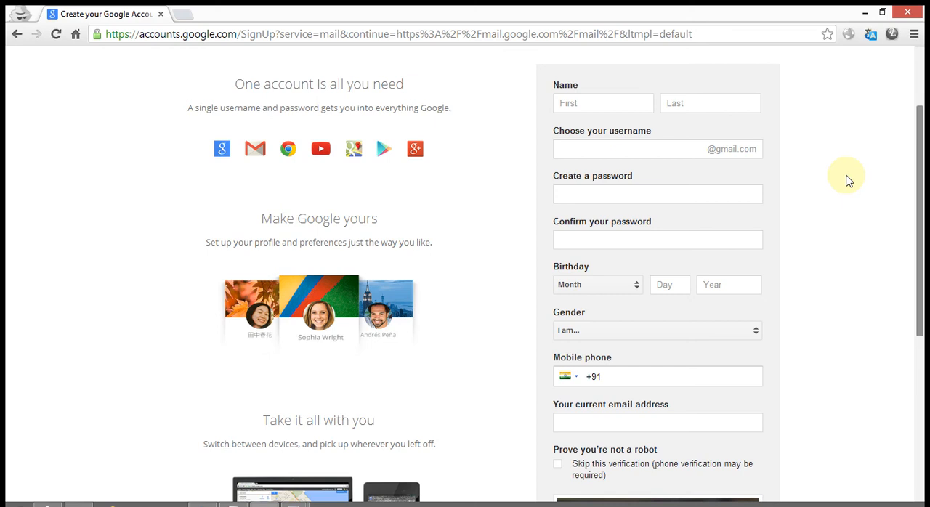
scroll("down", 3)
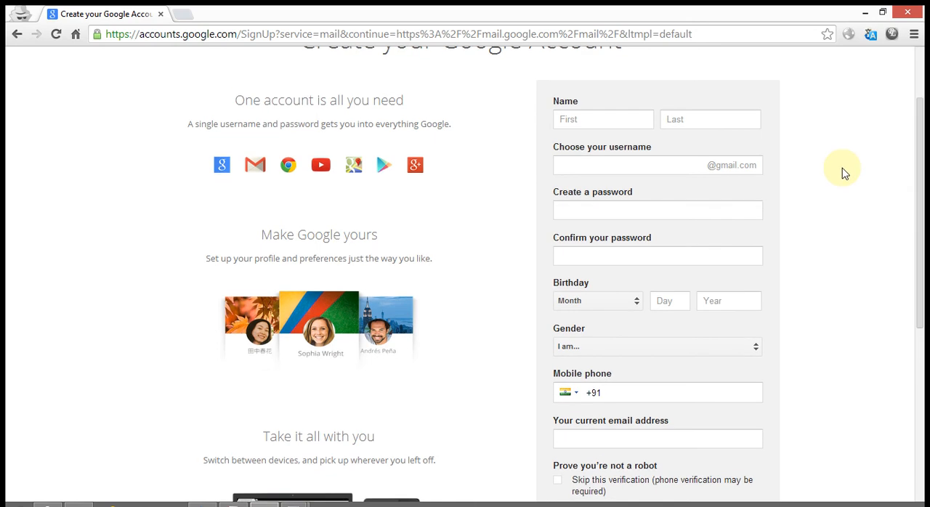
scroll("down", 3)
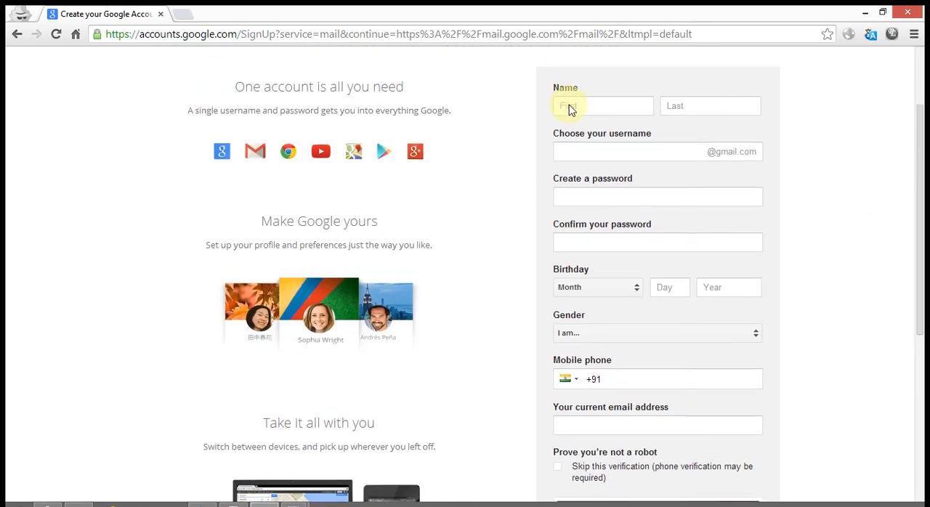
left_click(603, 104)
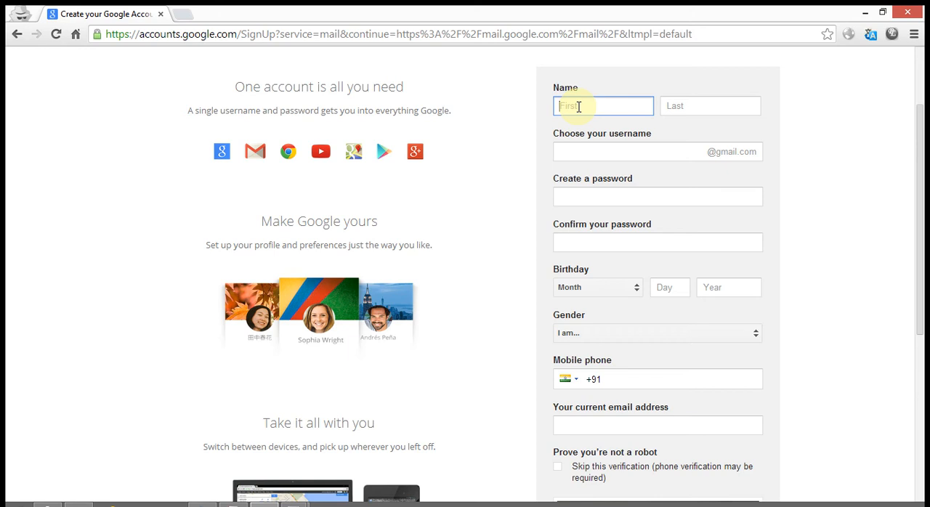
type("D")
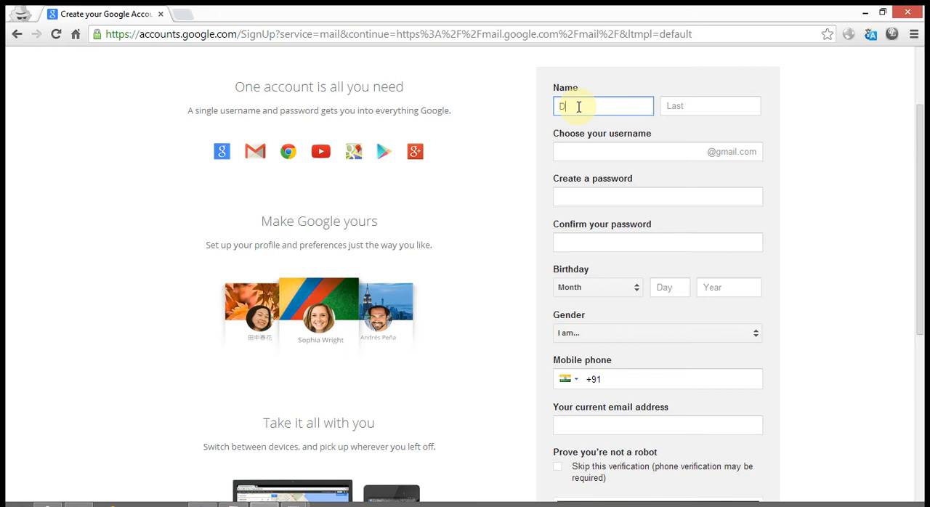
type("avid")
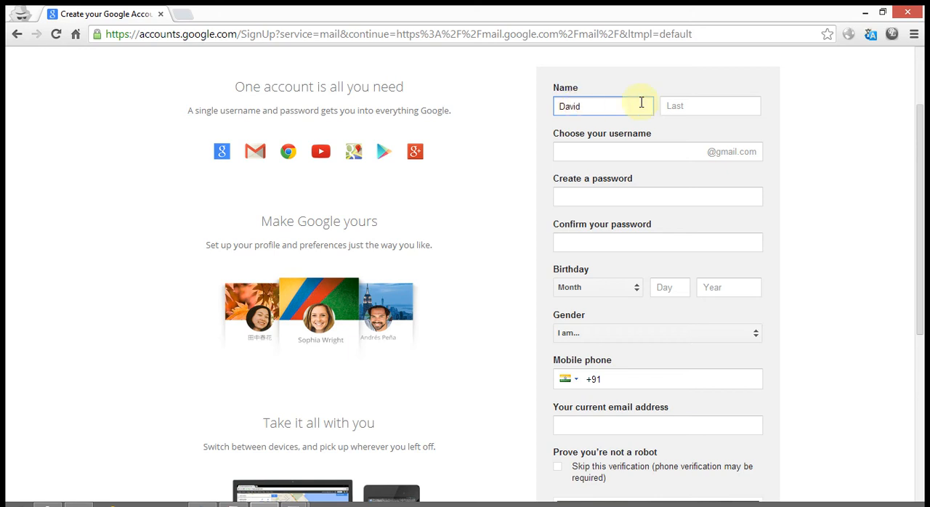
left_click(709, 106)
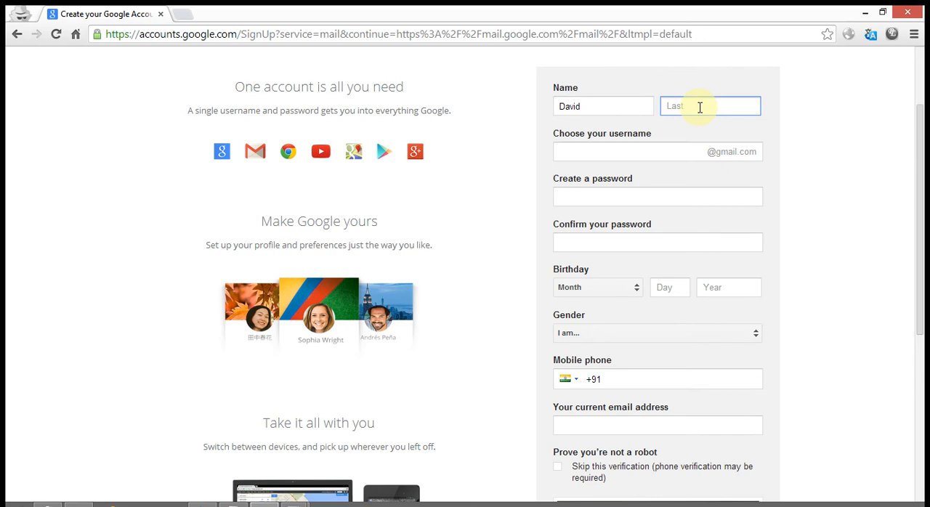
left_click(709, 106)
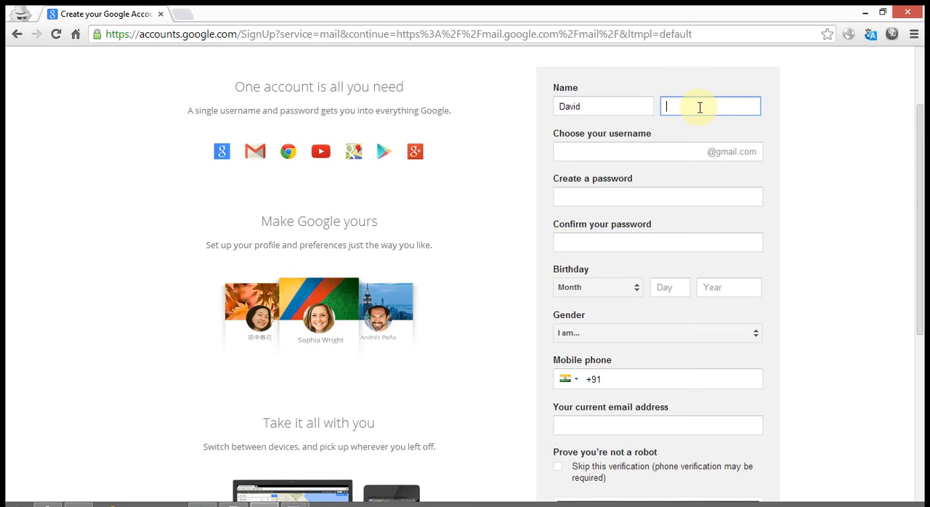
type("Micheaels")
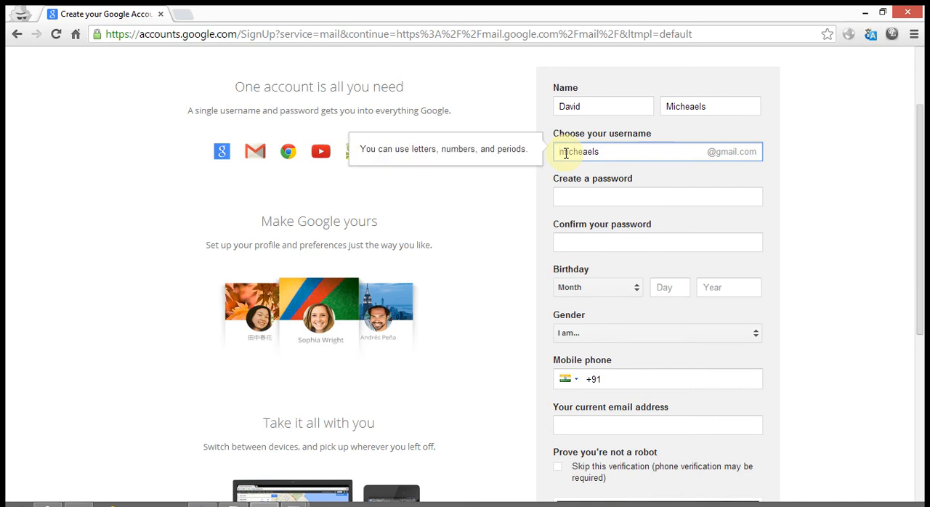
left_click(657, 196)
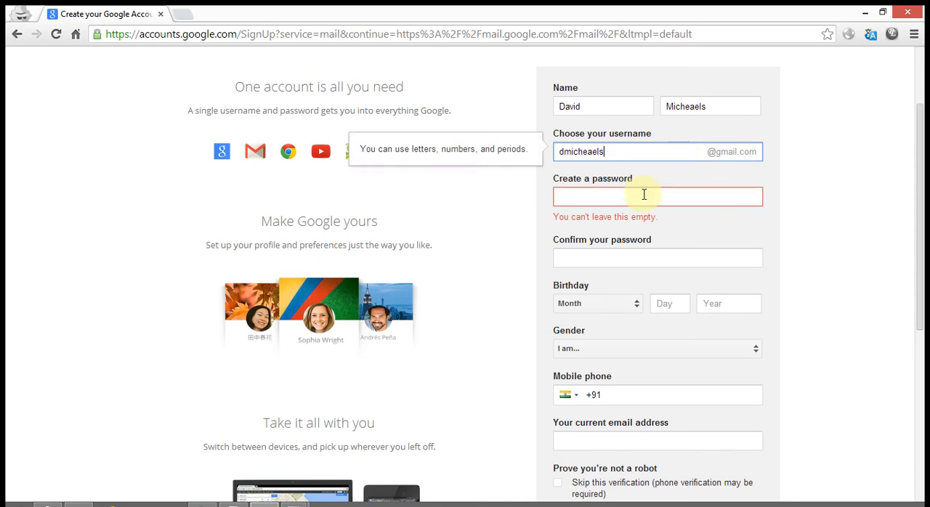
left_click(657, 196)
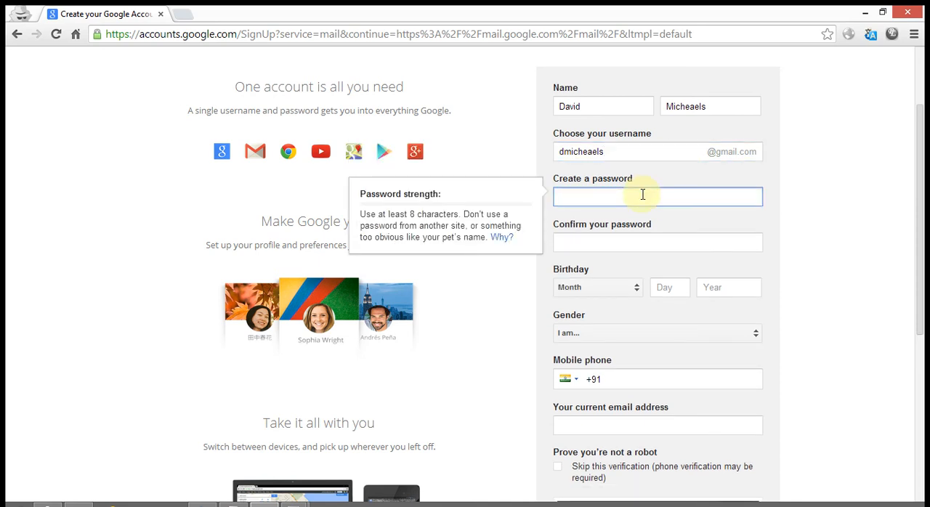
left_click(656, 196)
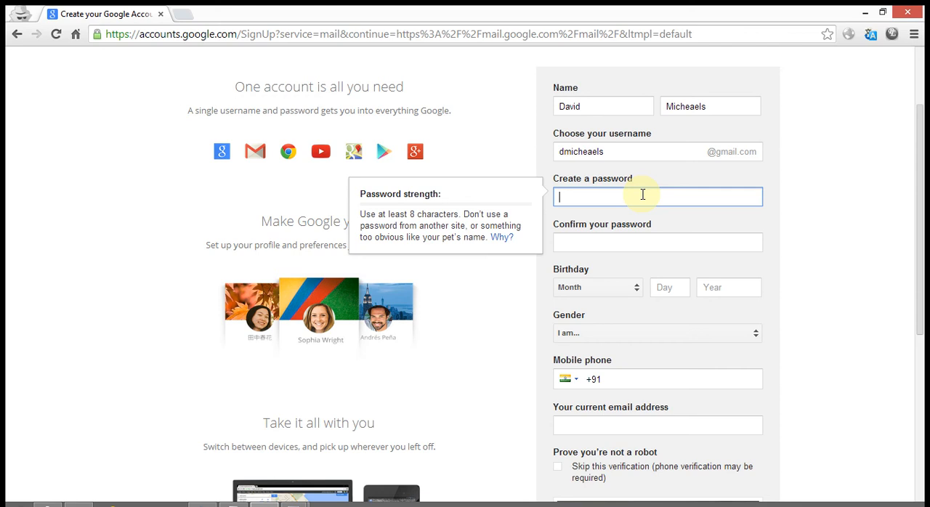
type("•")
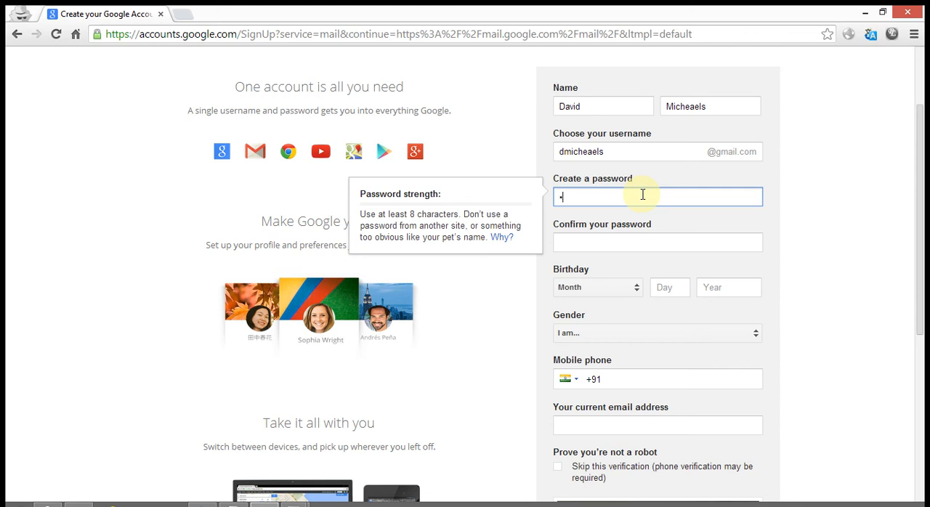
type("••••")
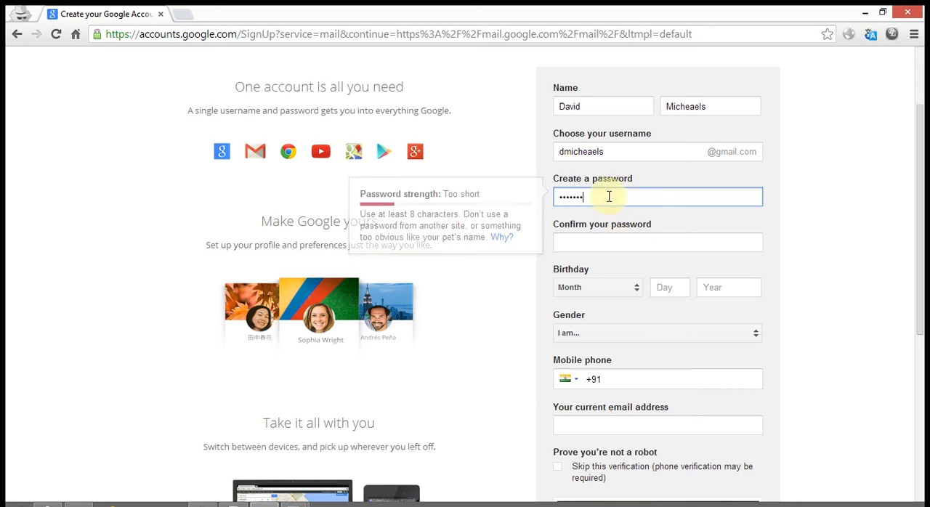
key("backspace")
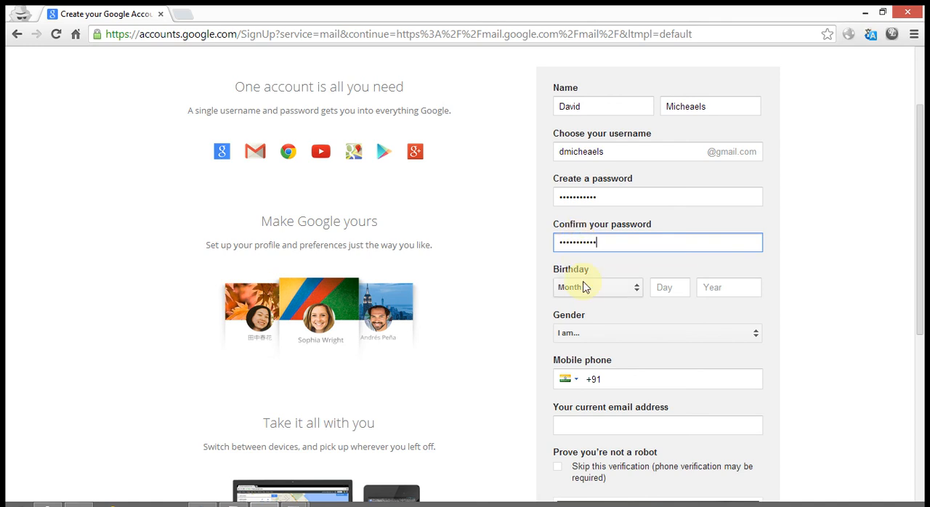
Step: Set the birthday to January 25, 1995 and the gender to Male
scroll("down", 3)
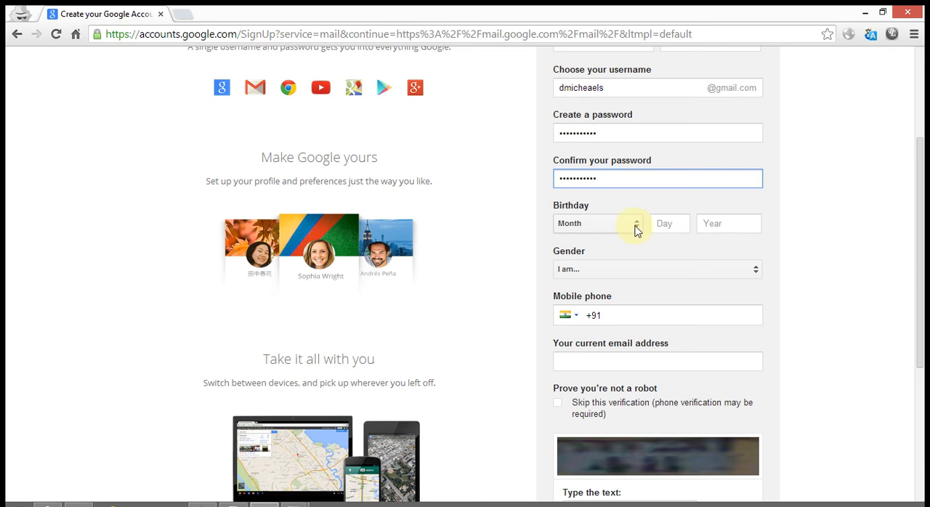
left_click(595, 224)
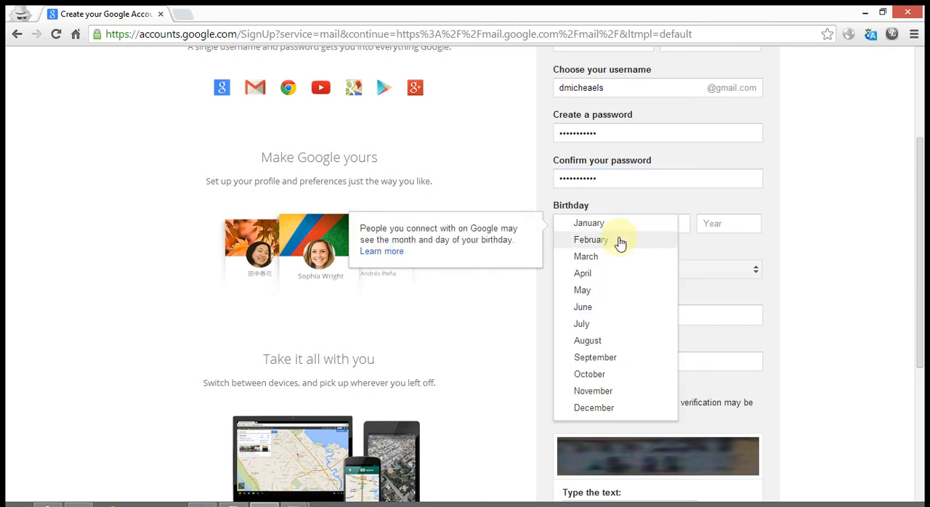
left_click(588, 223)
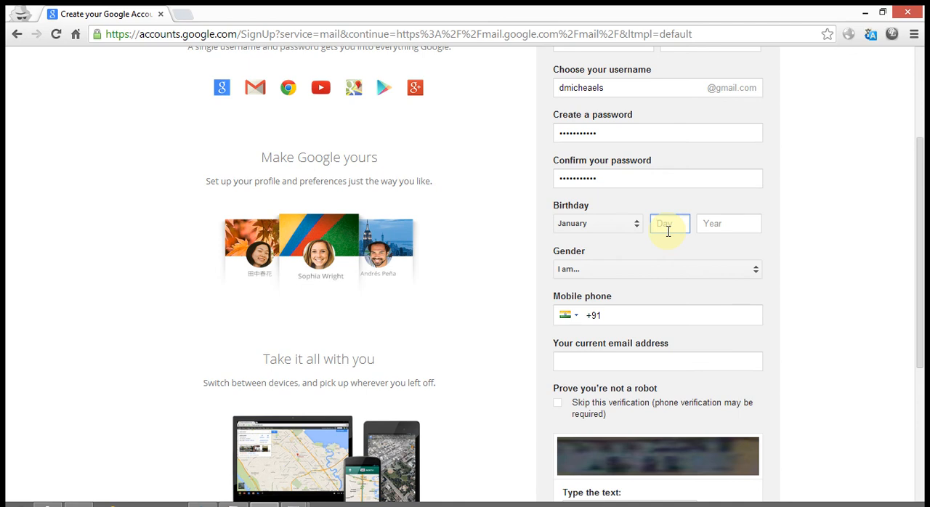
type("25")
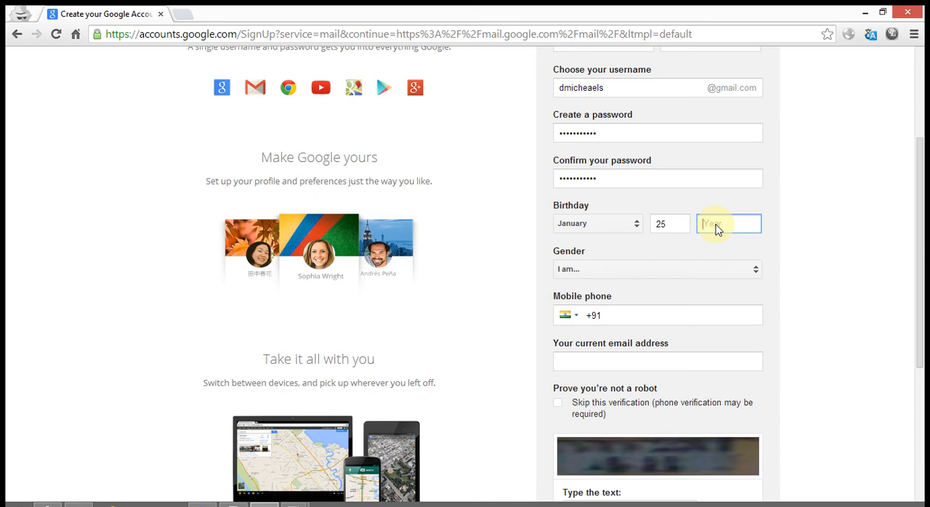
left_click(729, 224)
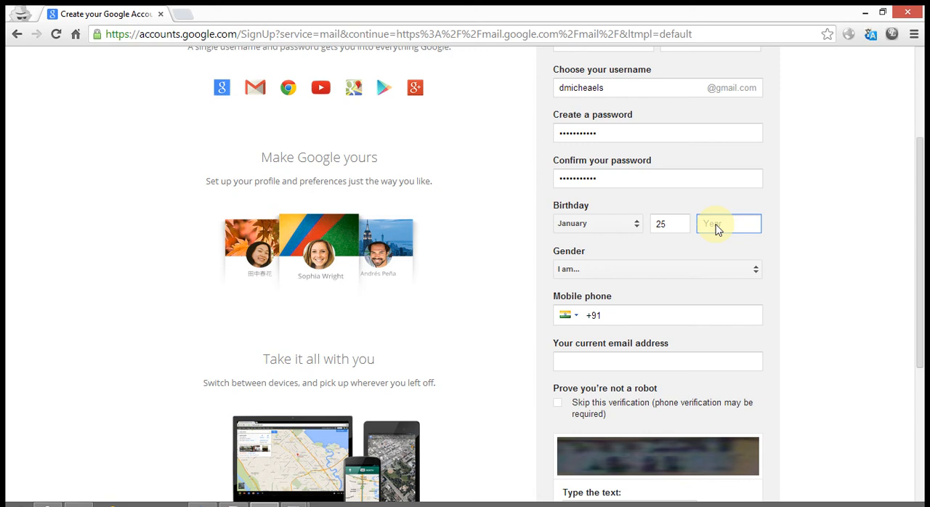
type("1995")
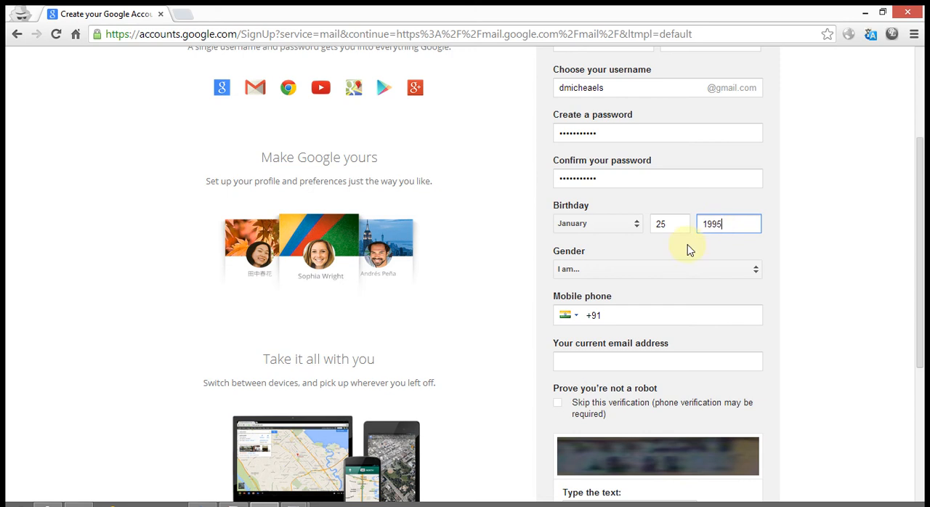
left_click(656, 269)
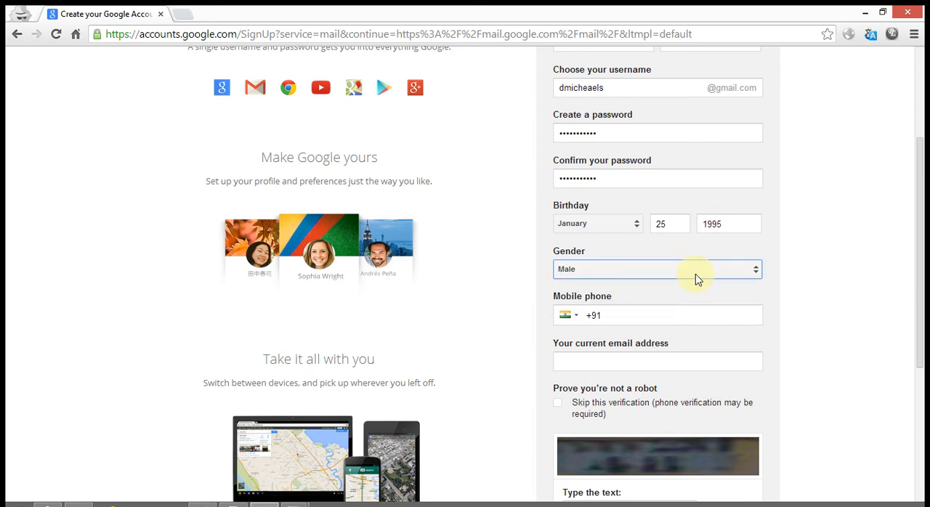
scroll("down", 3)
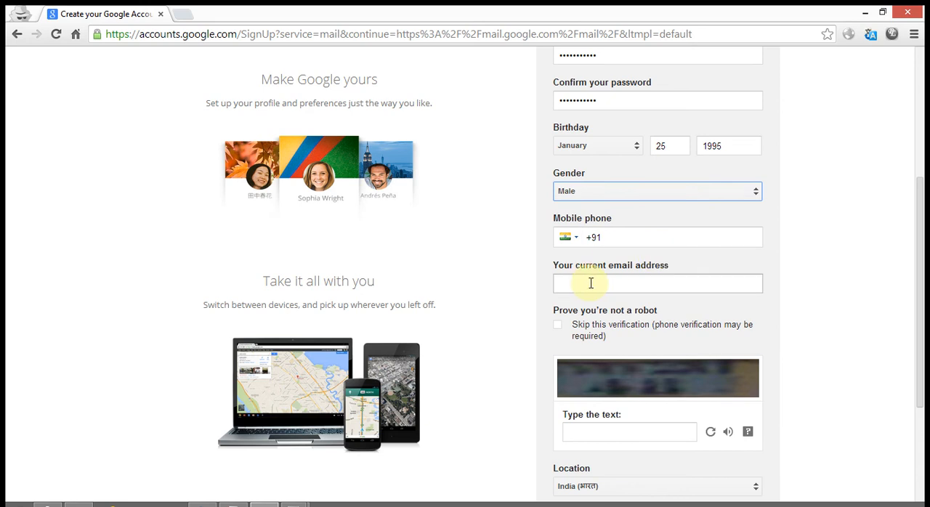
Step: Enter verification text 271, accept the Terms of Service and submit the form
scroll("down", 3)
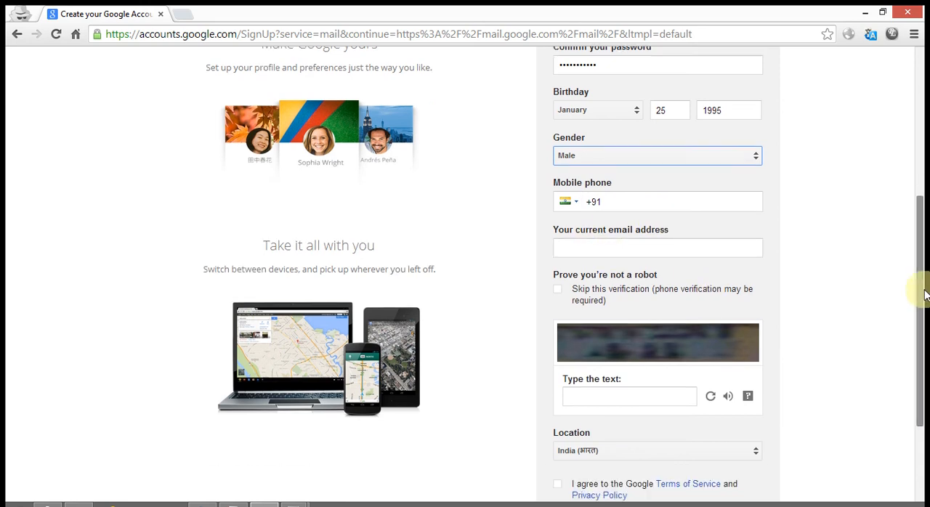
scroll("down", 3)
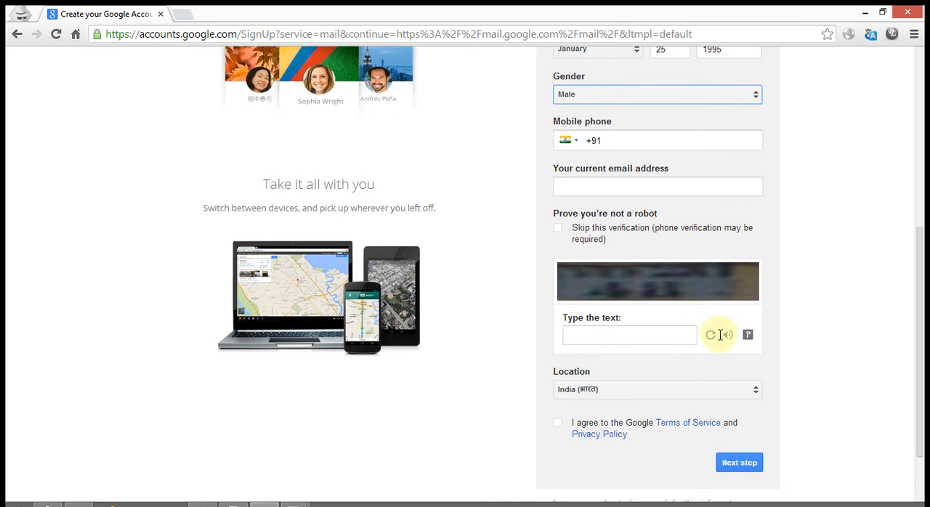
left_click(629, 334)
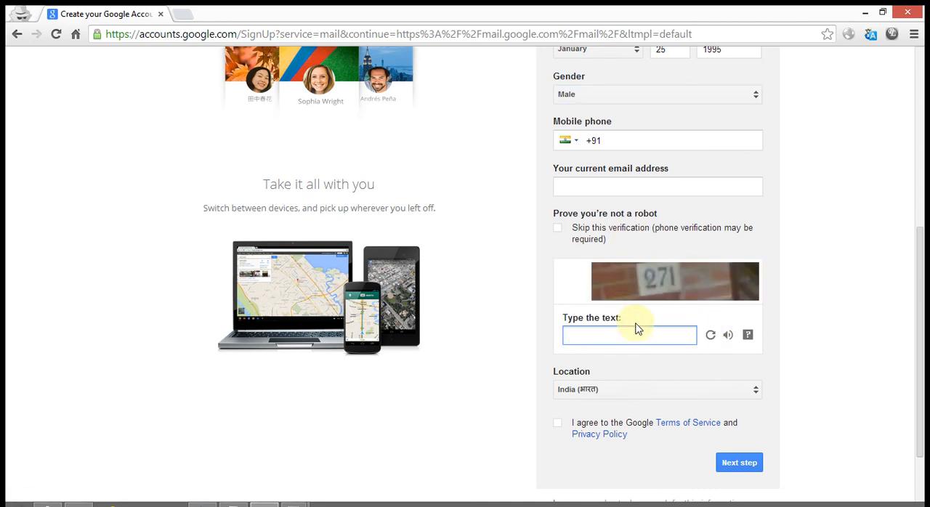
type("271")
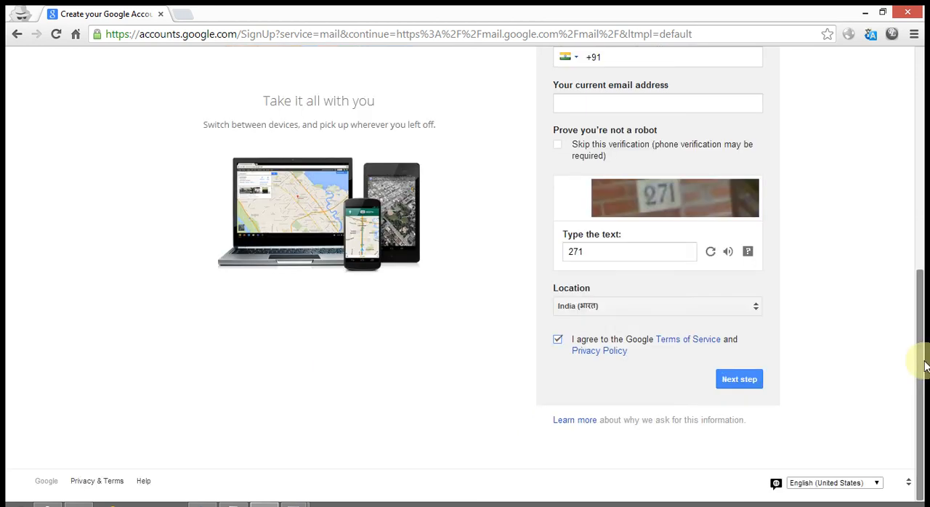
left_click(738, 378)
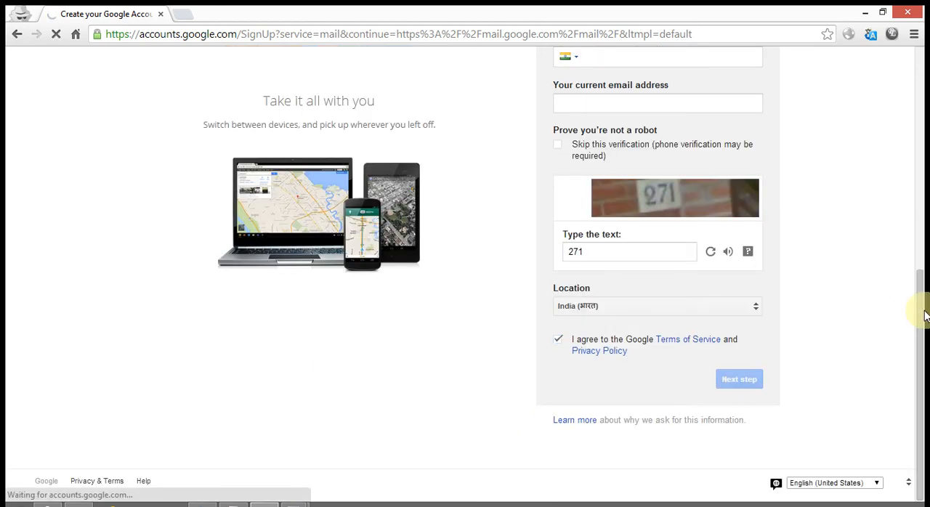
left_click(737, 378)
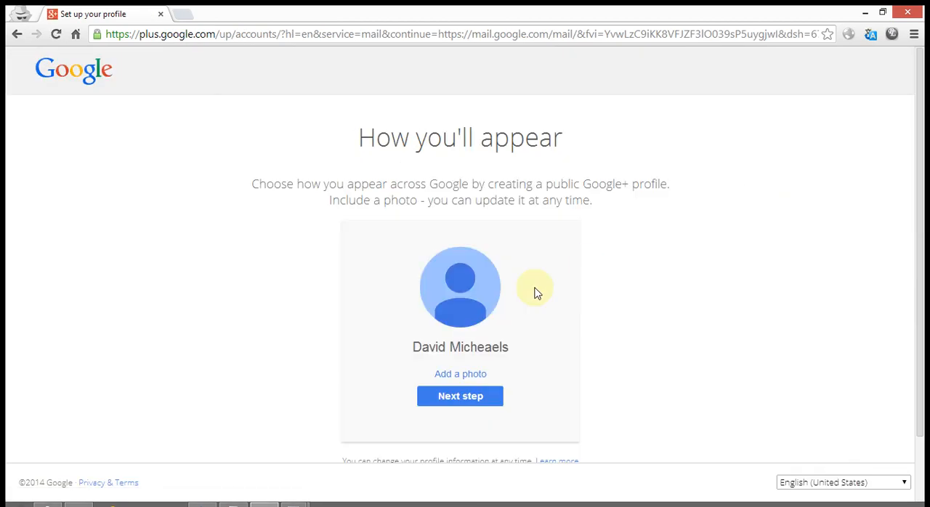
mouse_move(476, 381)
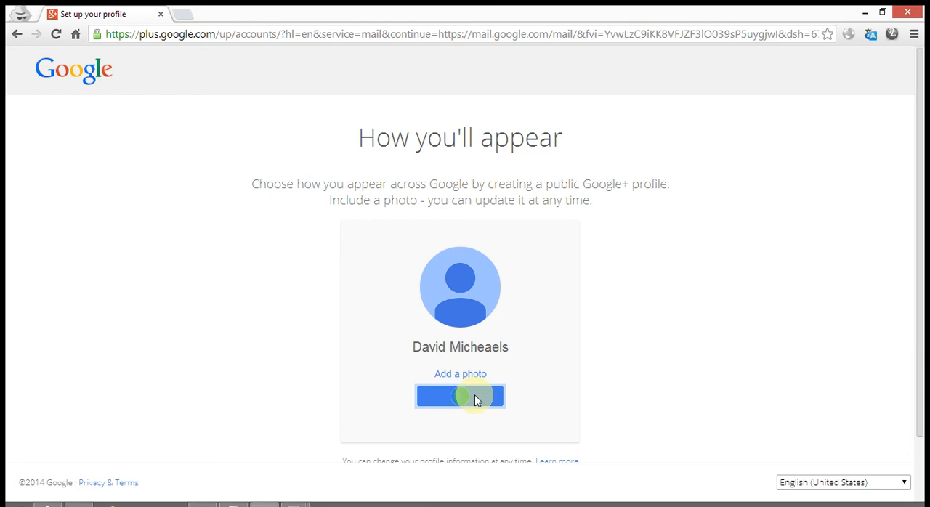
left_click(459, 395)
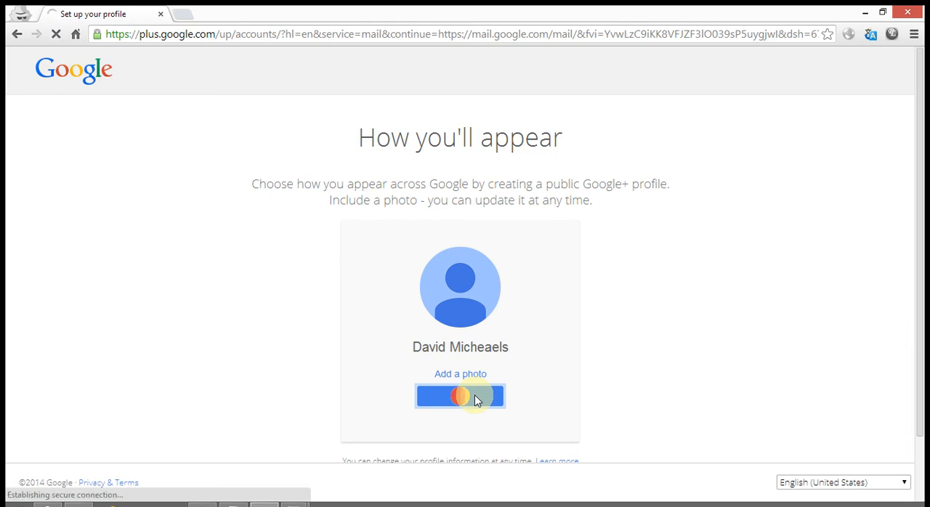
left_click(459, 395)
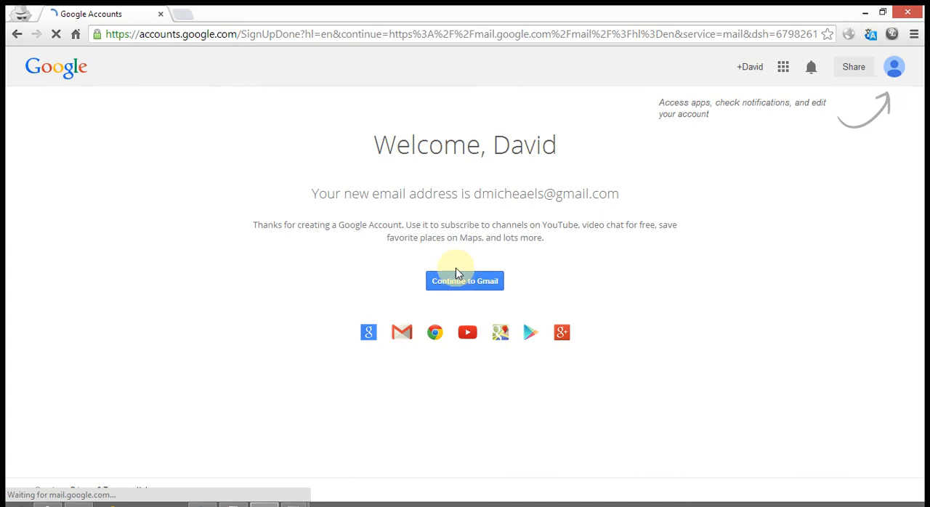
left_click(464, 282)
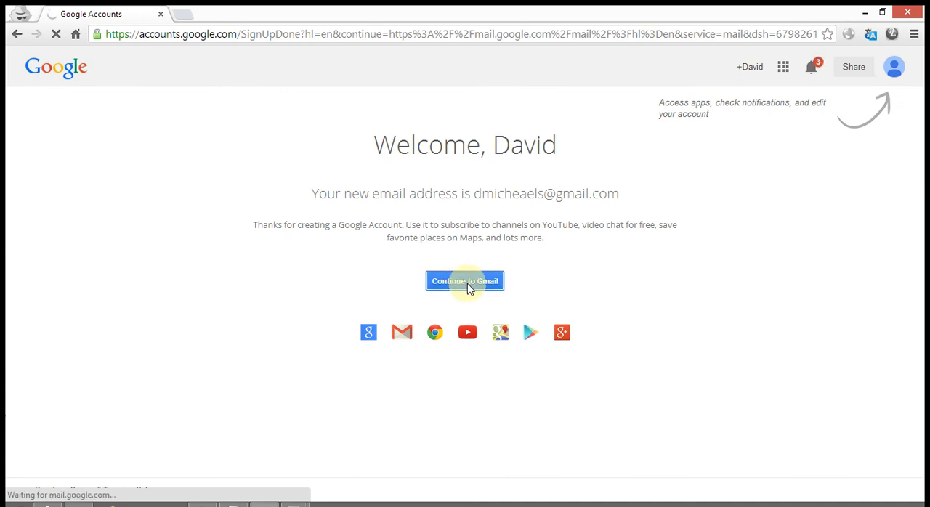
left_click(465, 282)
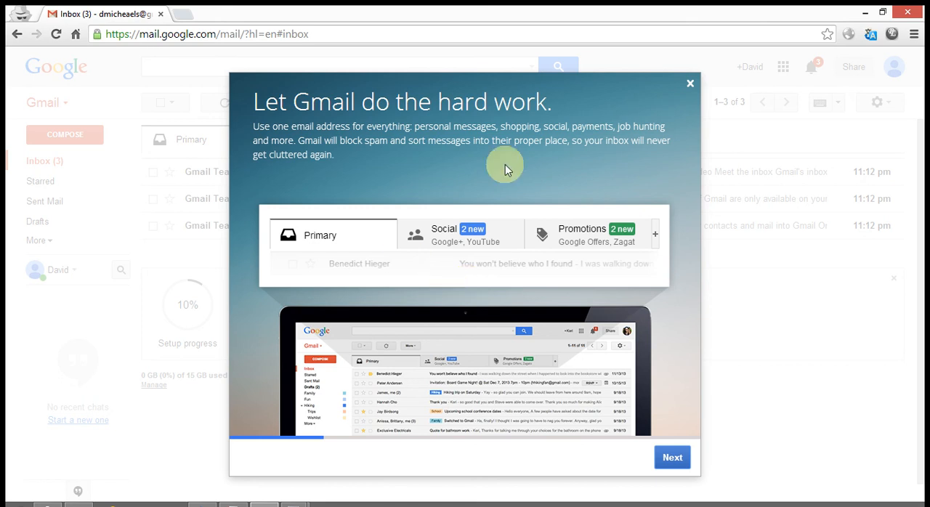
mouse_move(689, 84)
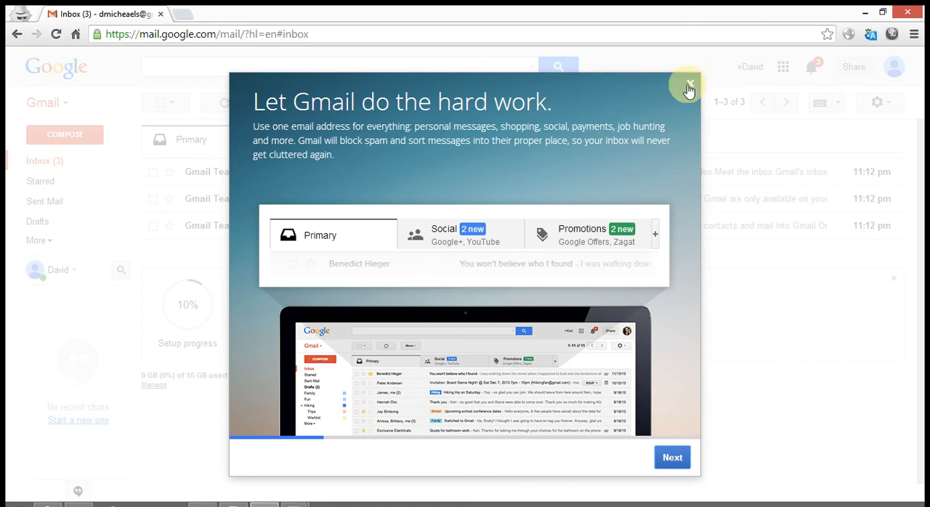
Step: Close the Gmail welcome tour and bring up the account menu from the avatar
left_click(688, 85)
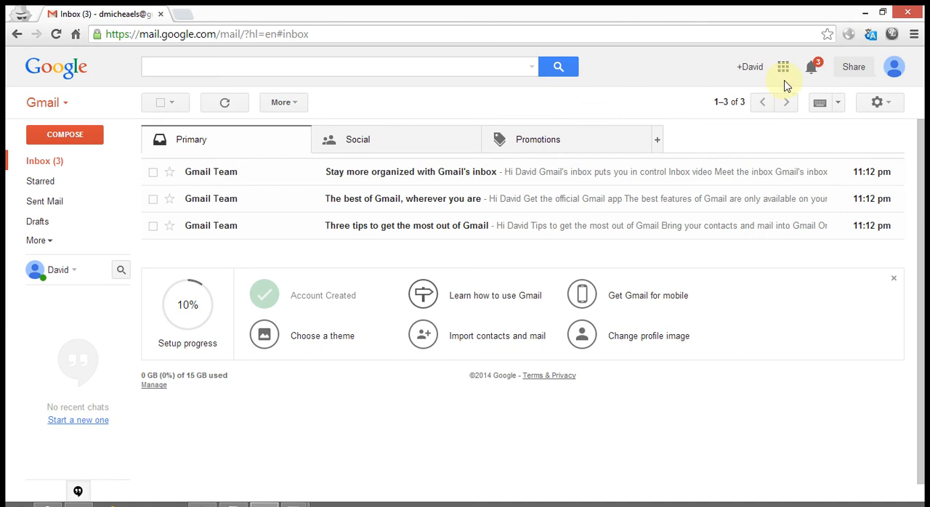
left_click(782, 65)
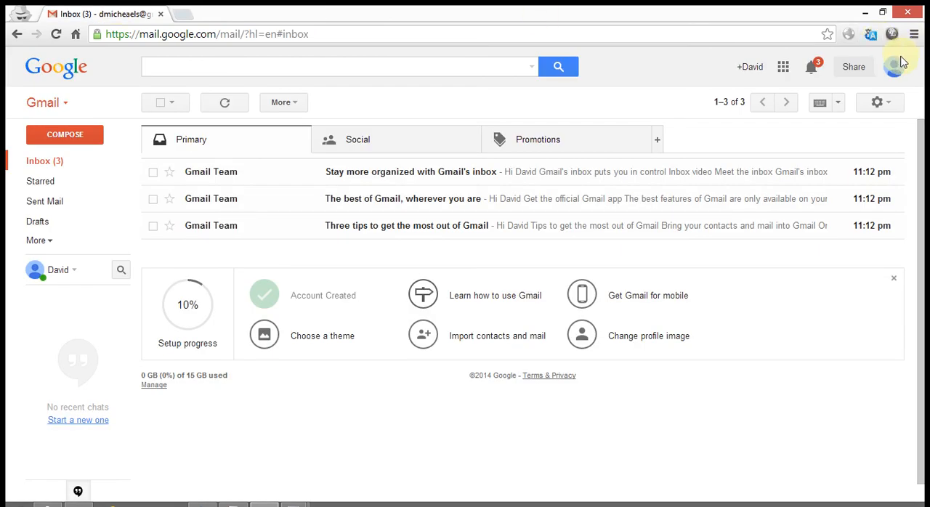
left_click(895, 66)
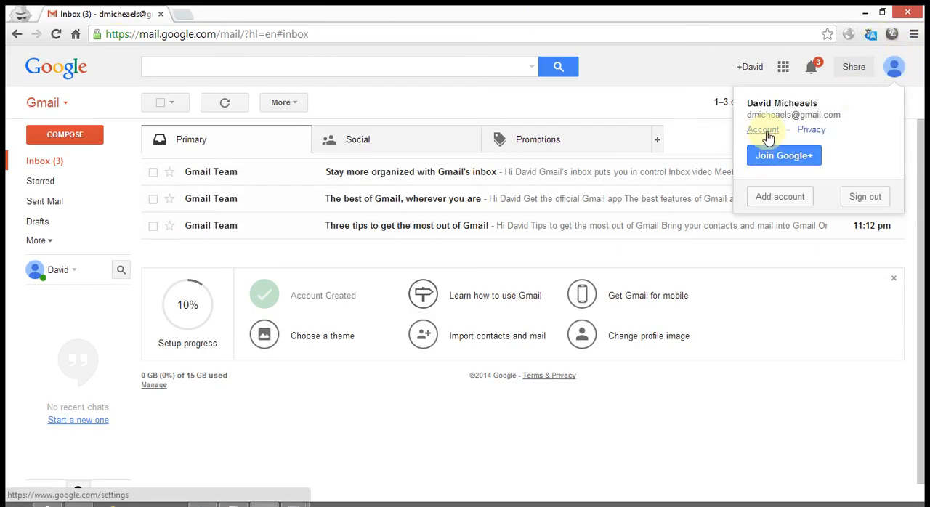
Step: Go to Account settings and start editing the Google+ profile name
left_click(761, 130)
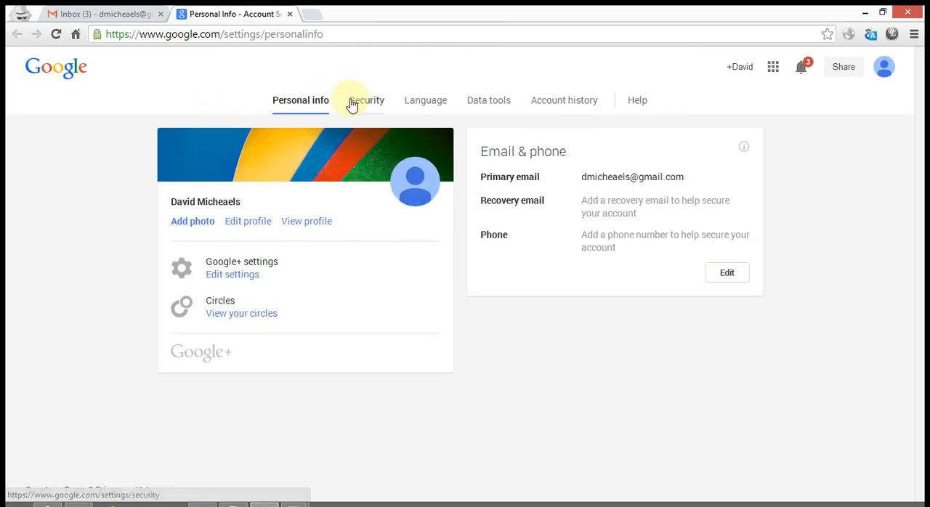
mouse_move(241, 244)
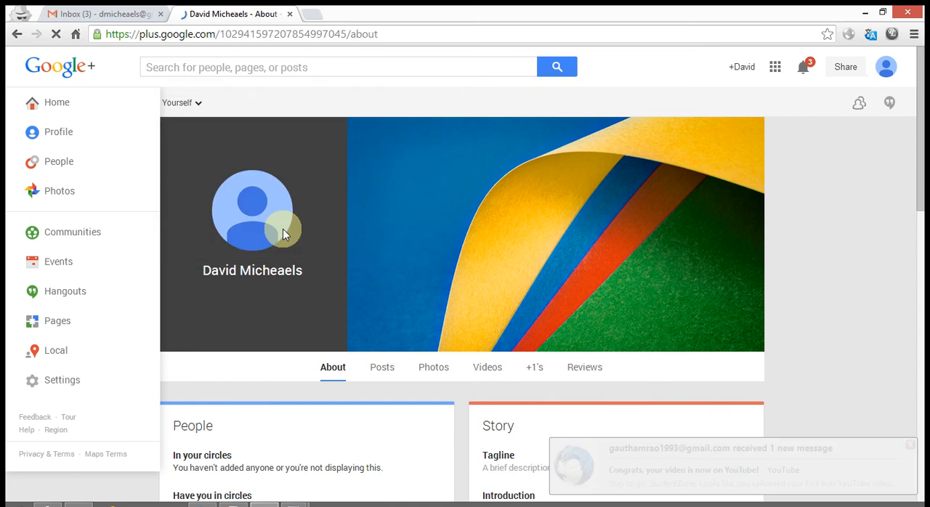
left_click(252, 270)
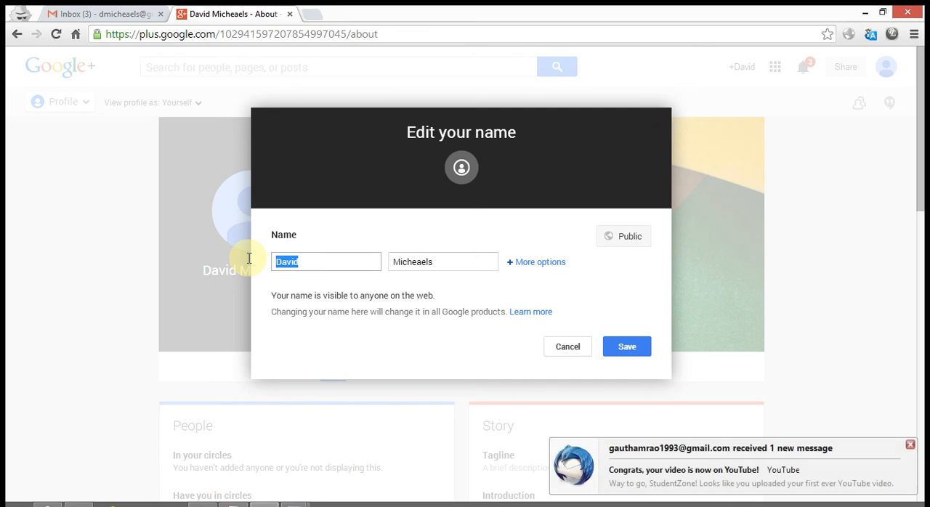
Step: Replace the profile name with Black Sun and save it
type("Black")
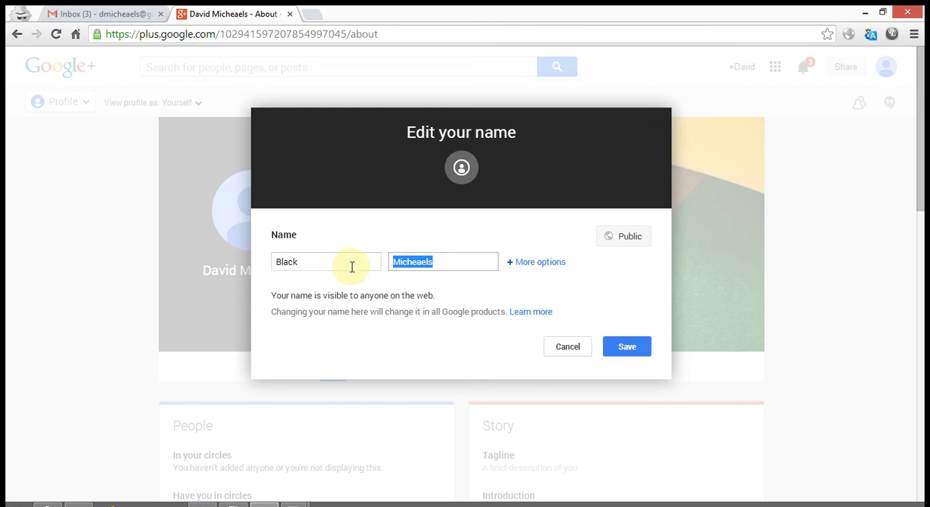
type("S")
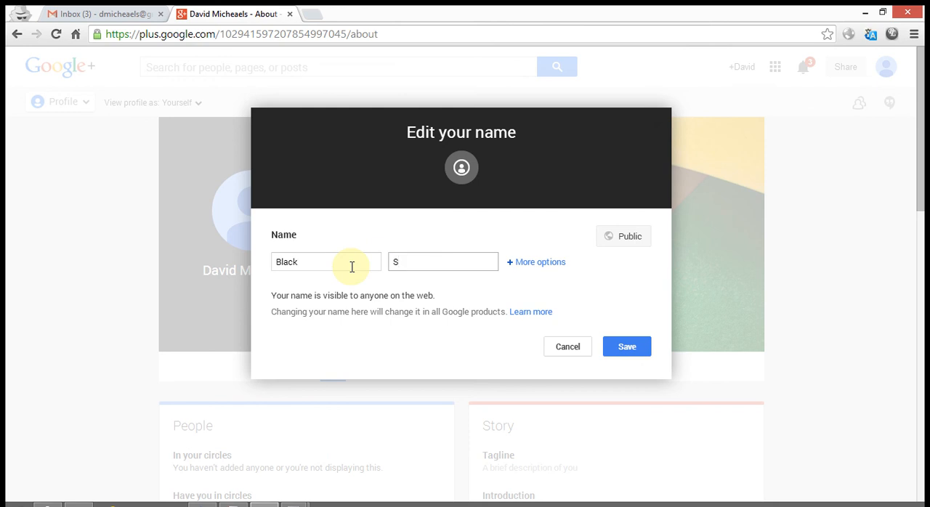
type("un")
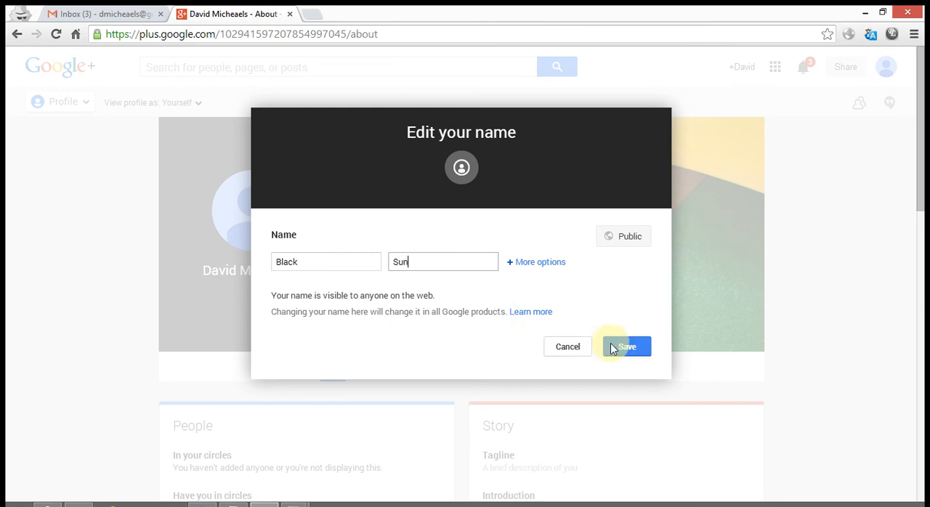
left_click(626, 346)
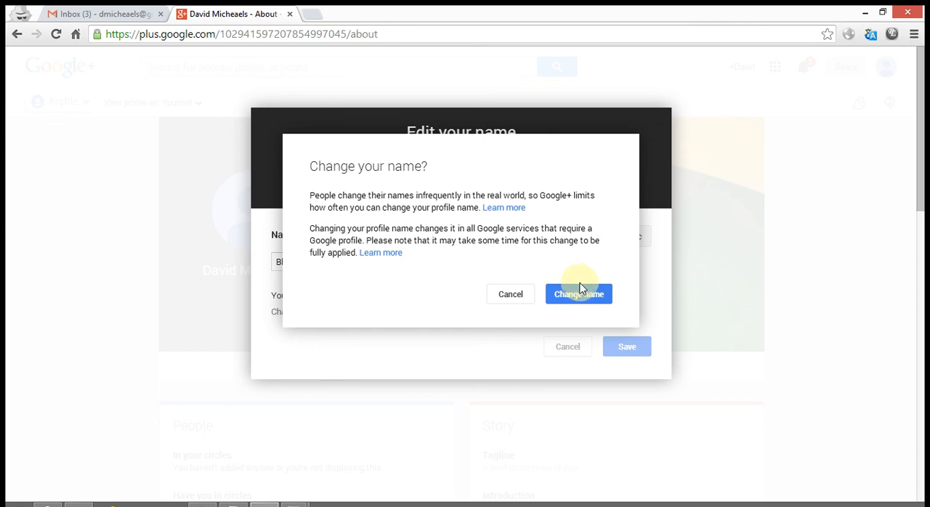
Step: Confirm the name change and proceed anyway past Google's warning to keep Black Sun
left_click(578, 293)
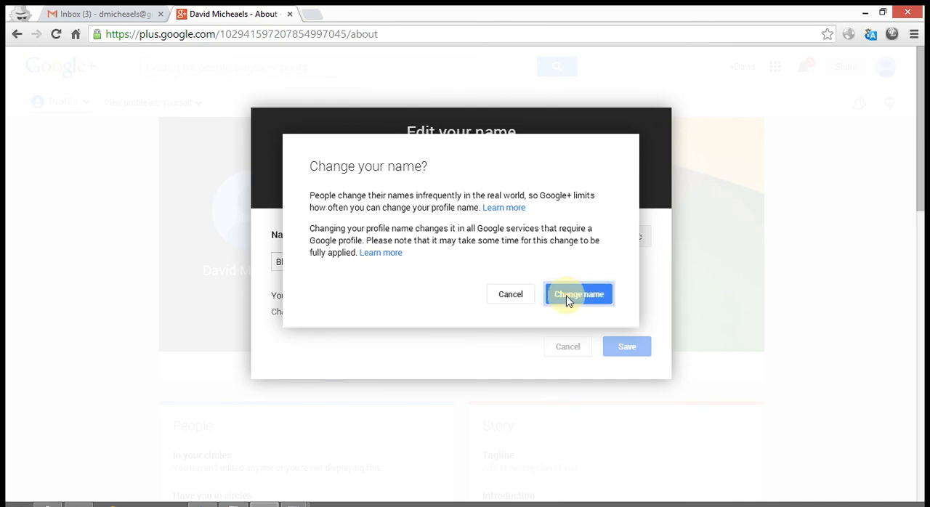
left_click(578, 293)
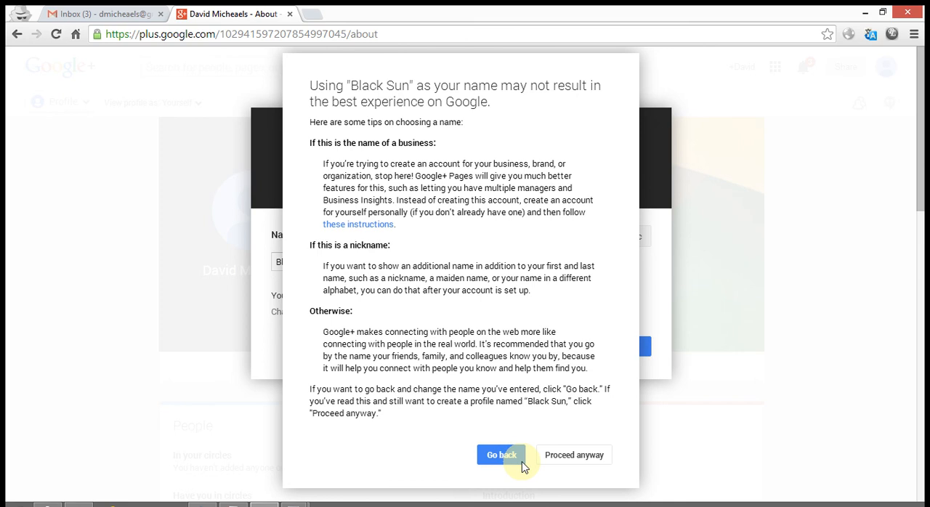
scroll("down", 3)
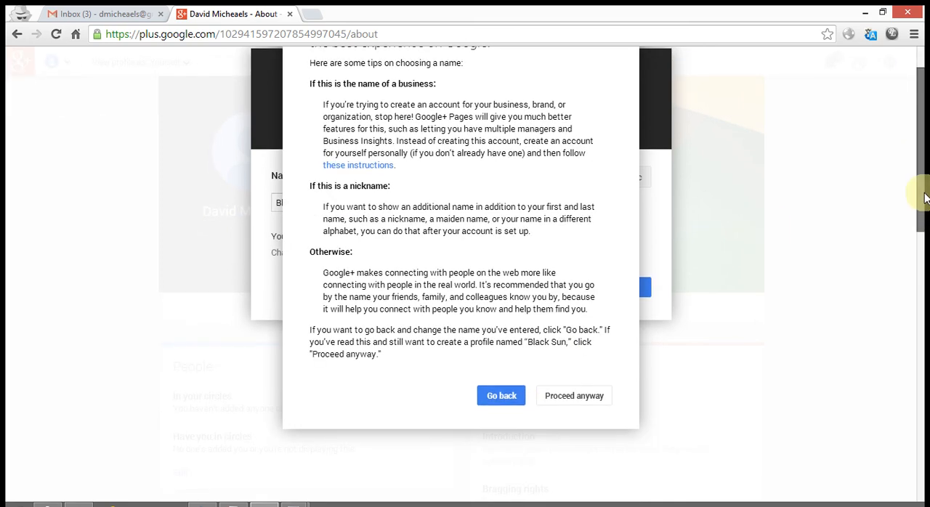
left_click(573, 396)
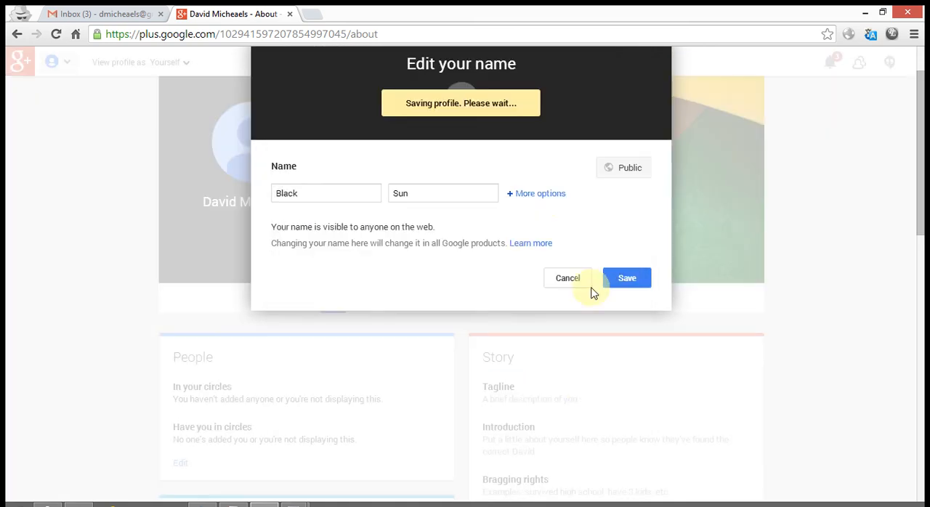
left_click(626, 278)
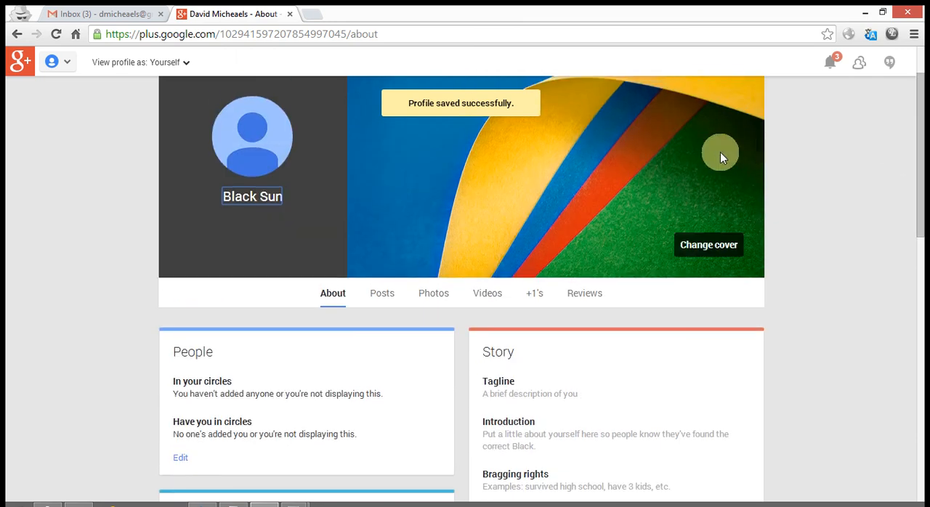
mouse_move(703, 107)
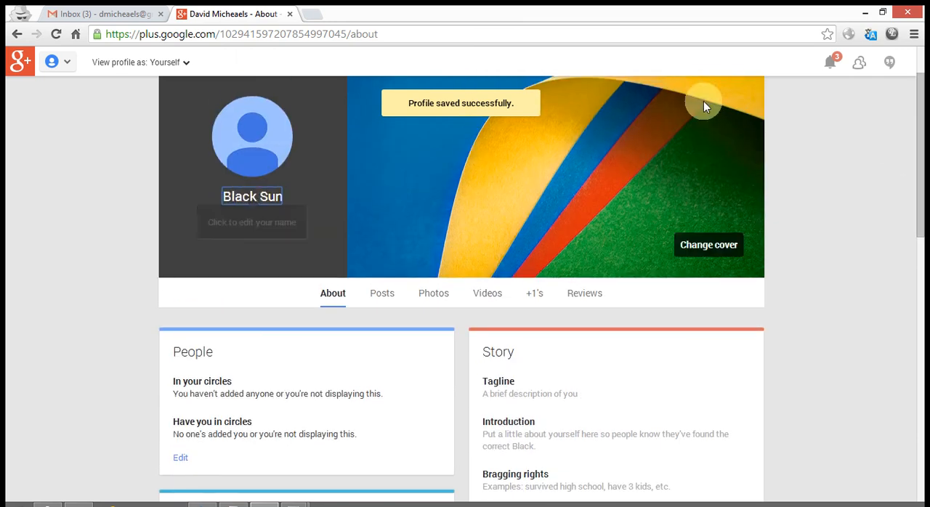
mouse_move(834, 63)
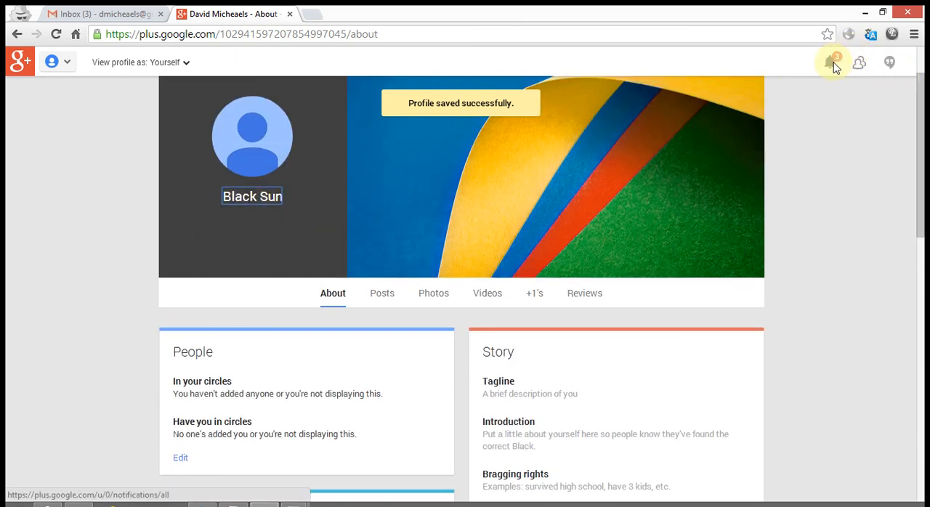